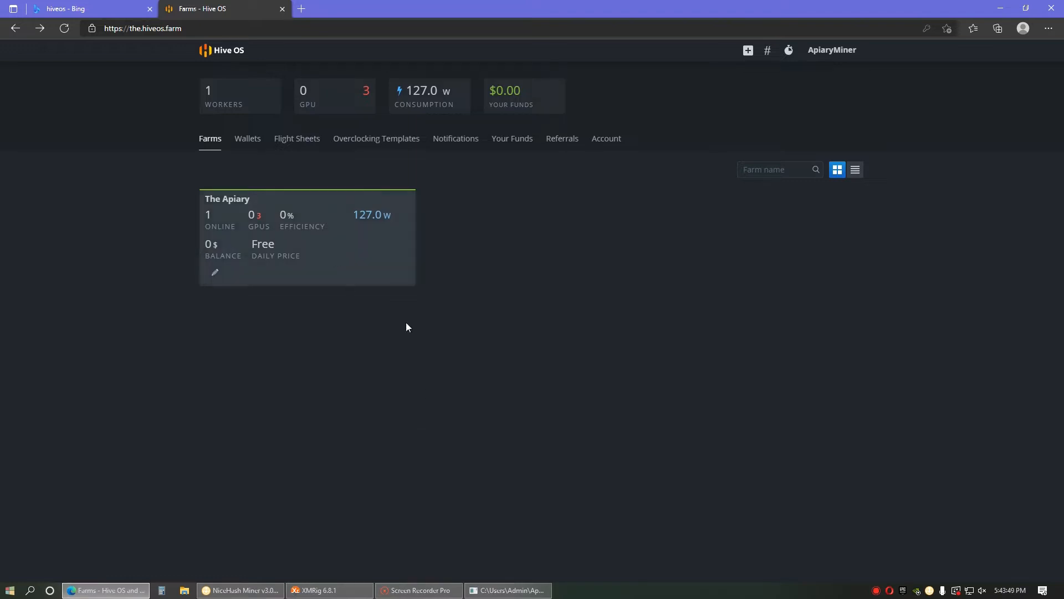
mouse_move(330, 267)
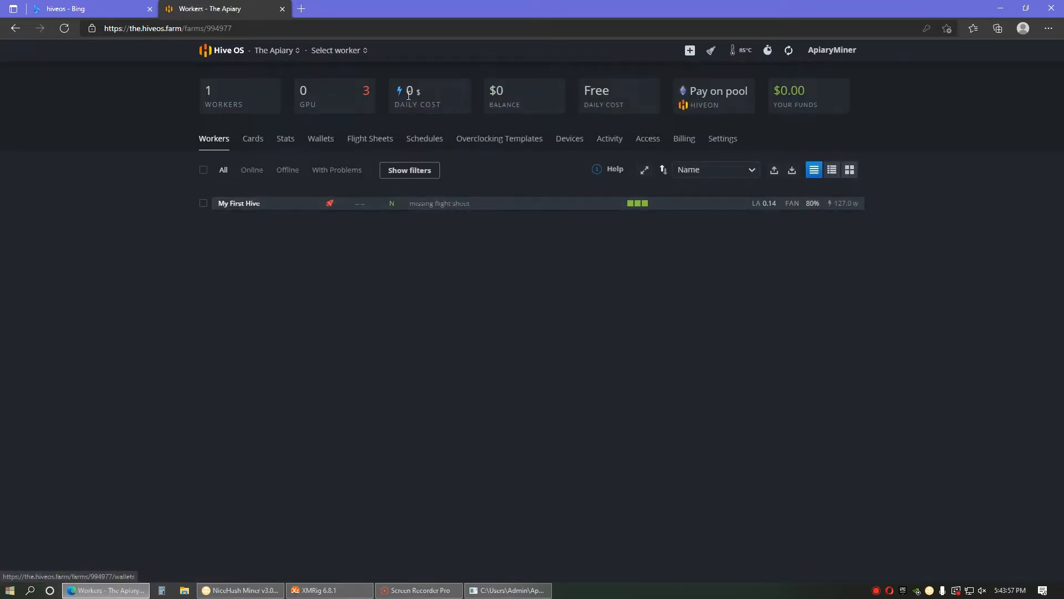
Step: Show The Apiary farm's Flight Sheets list with its three existing flight sheets
click(370, 139)
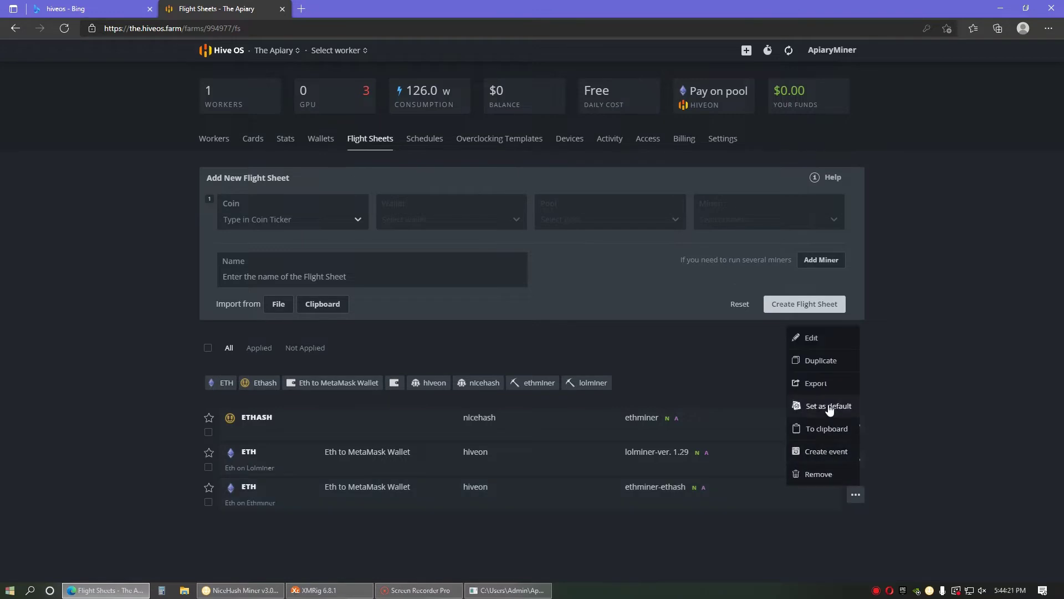
Step: Edit Eth on Ethminer, choose miniZ as its miner and bring up the miniZ config dialog
click(811, 337)
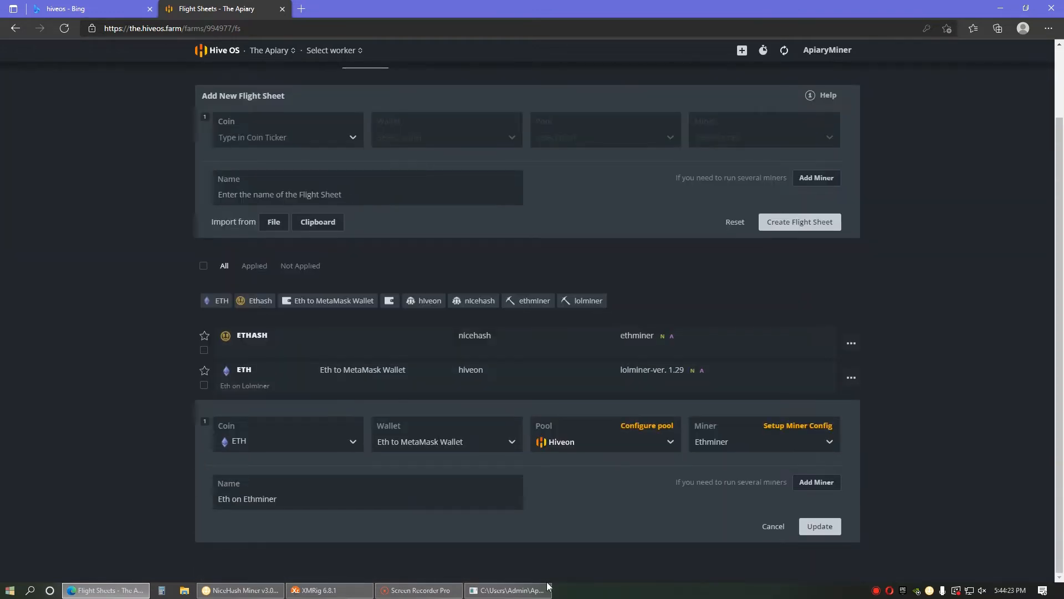
mouse_move(364, 580)
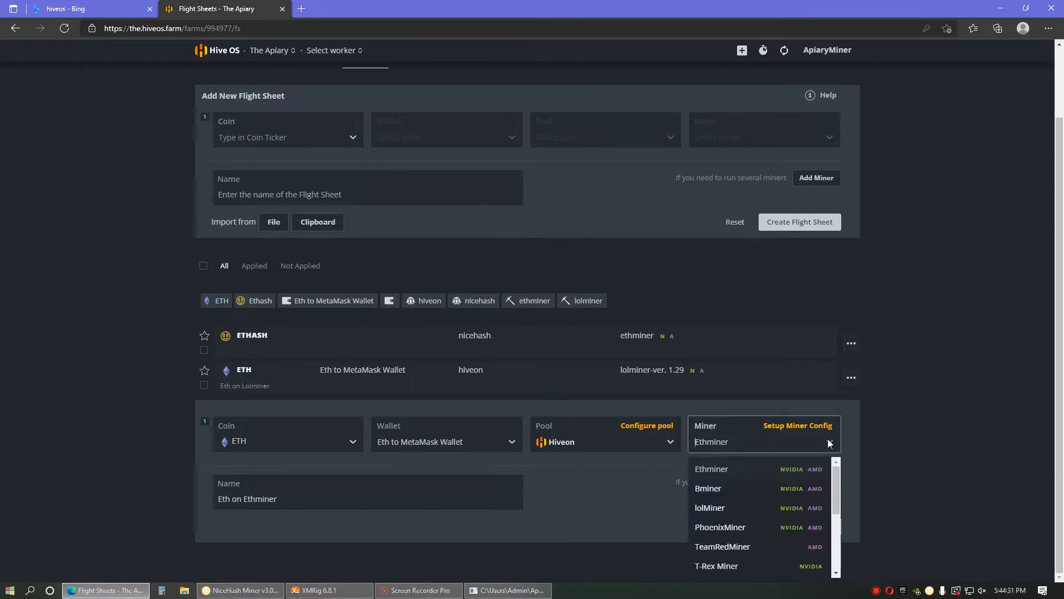
scroll(down, 3)
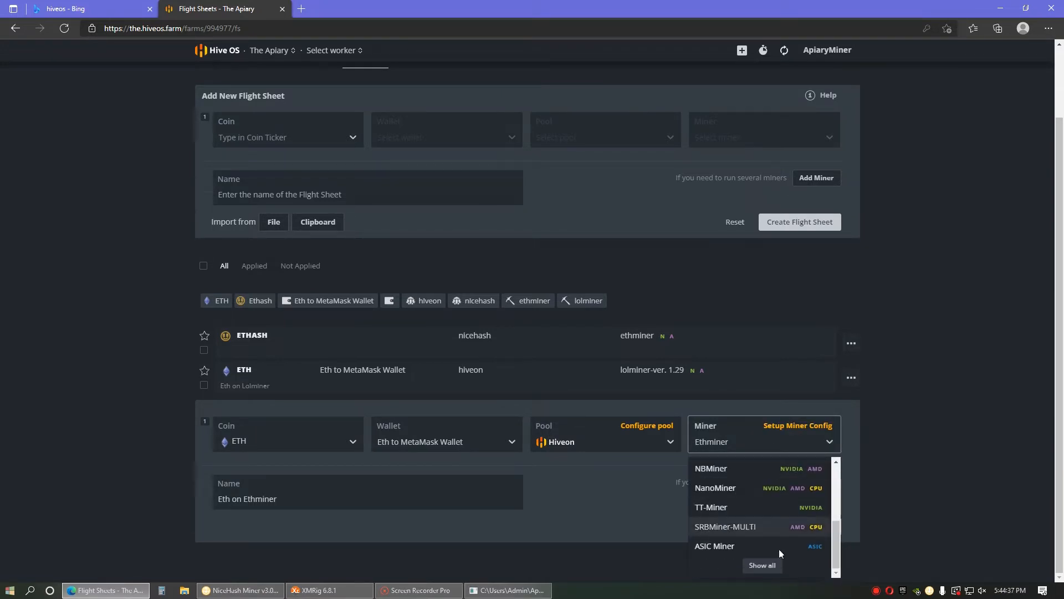
scroll(down, 3)
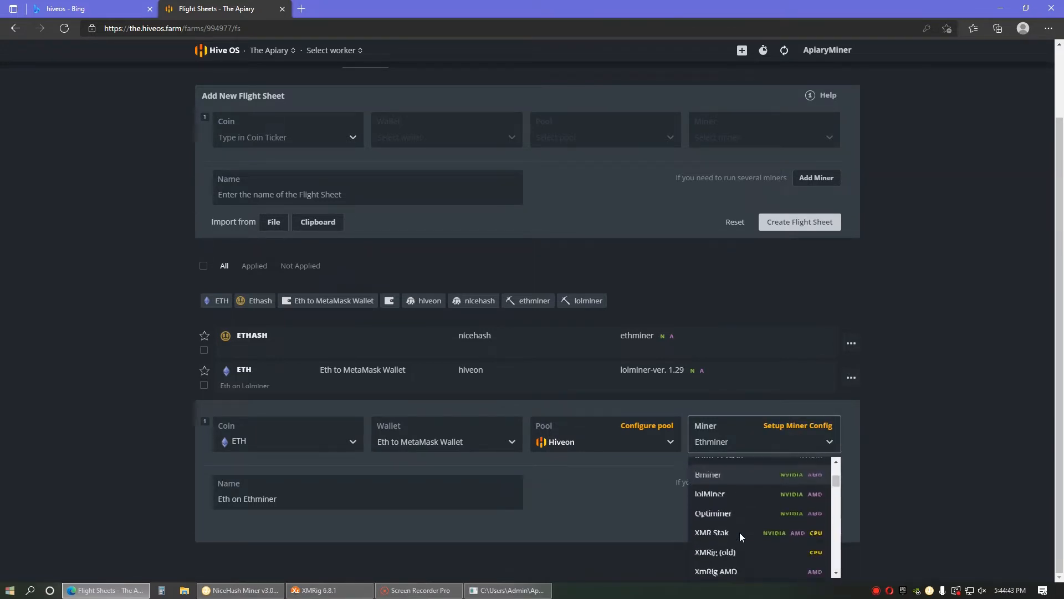
scroll(down, 3)
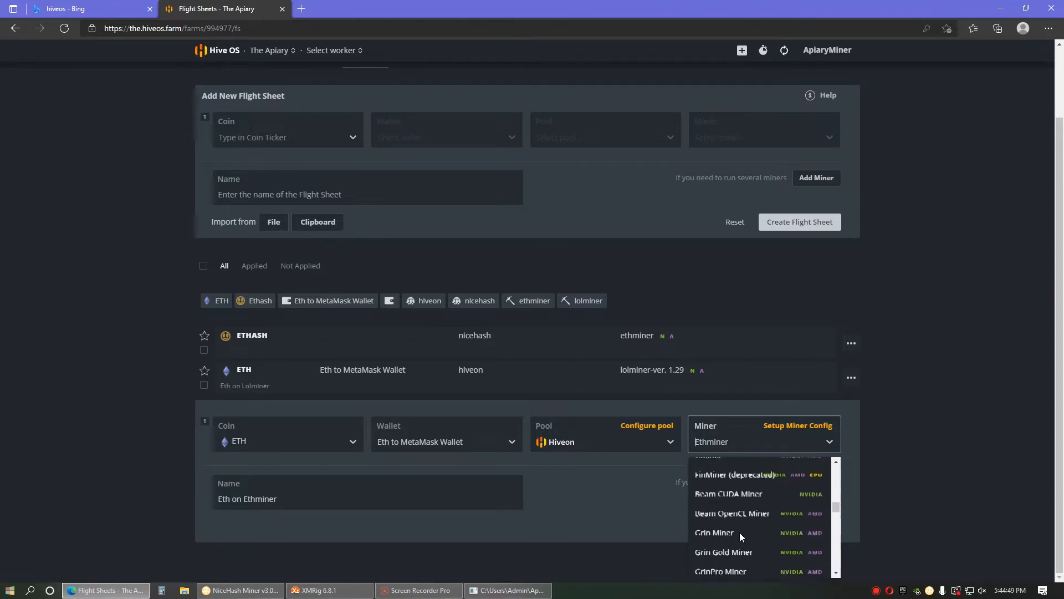
scroll(down, 3)
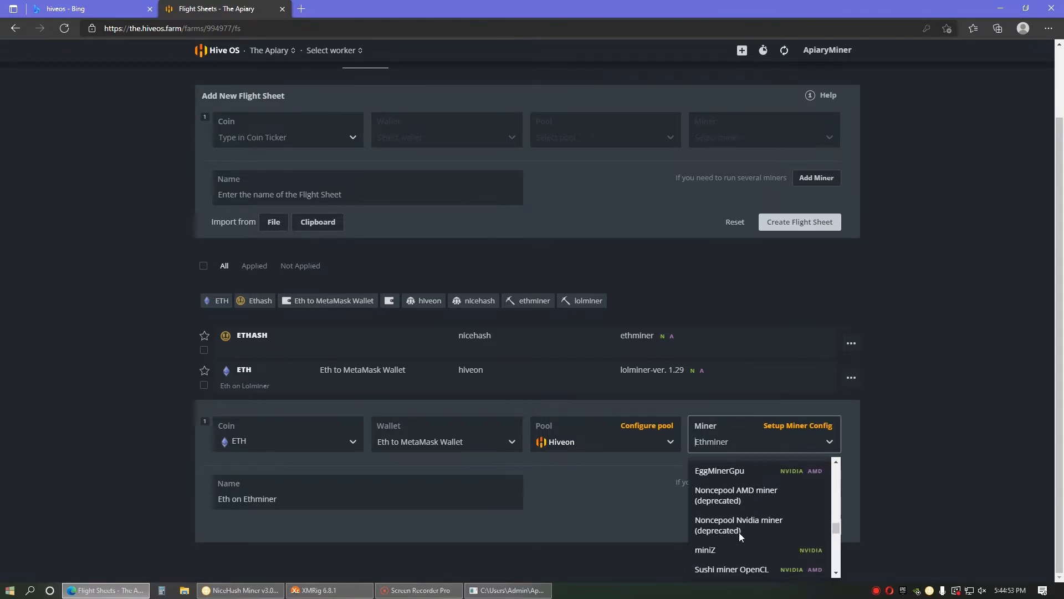
click(705, 550)
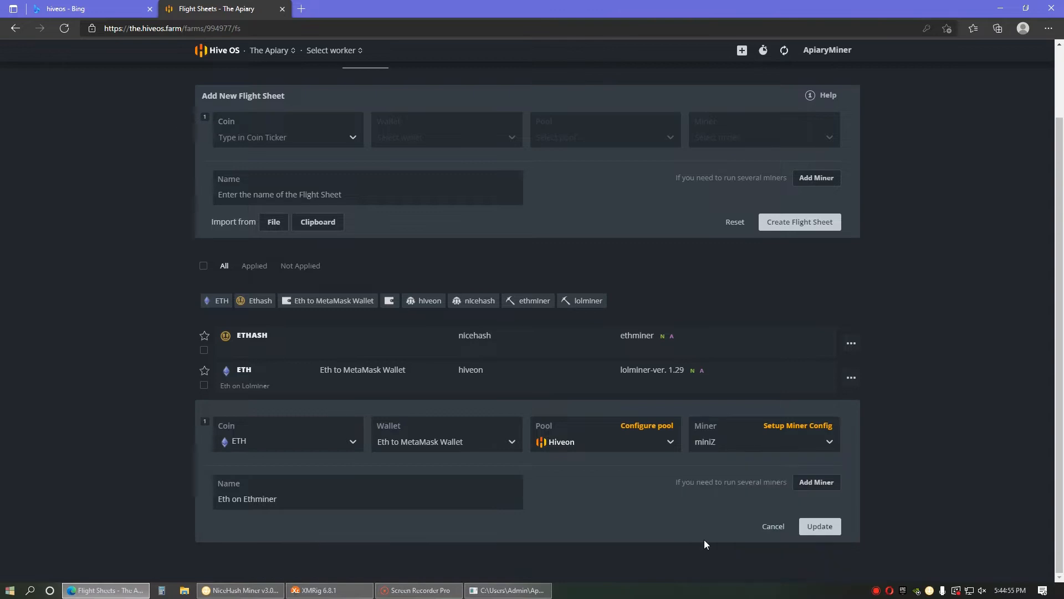
mouse_move(677, 508)
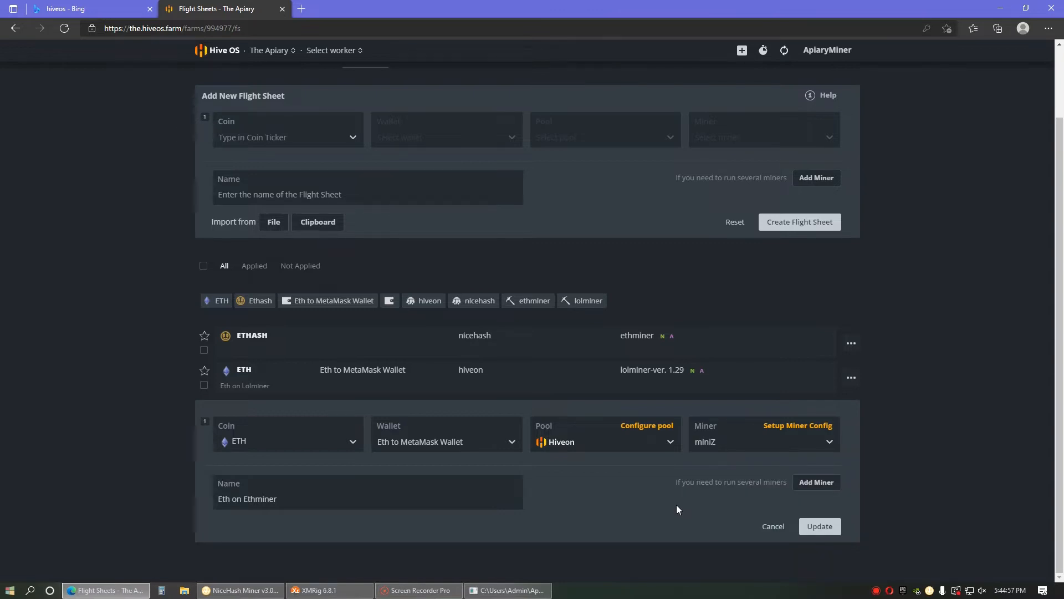
click(799, 425)
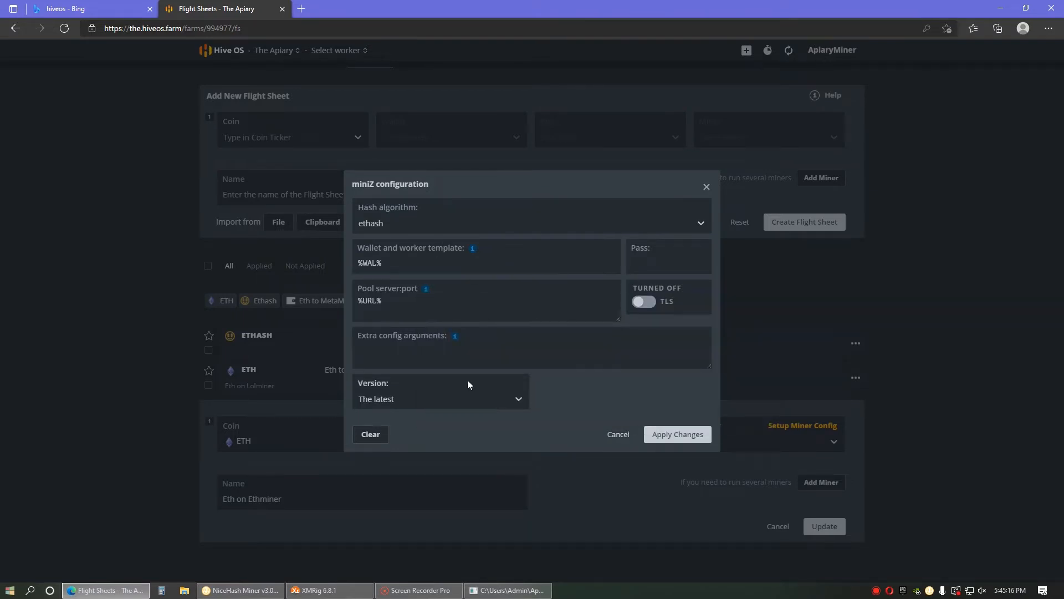
Step: Accept the miniZ ethash defaults, update the flight sheet and apply it to My First Hive
click(440, 348)
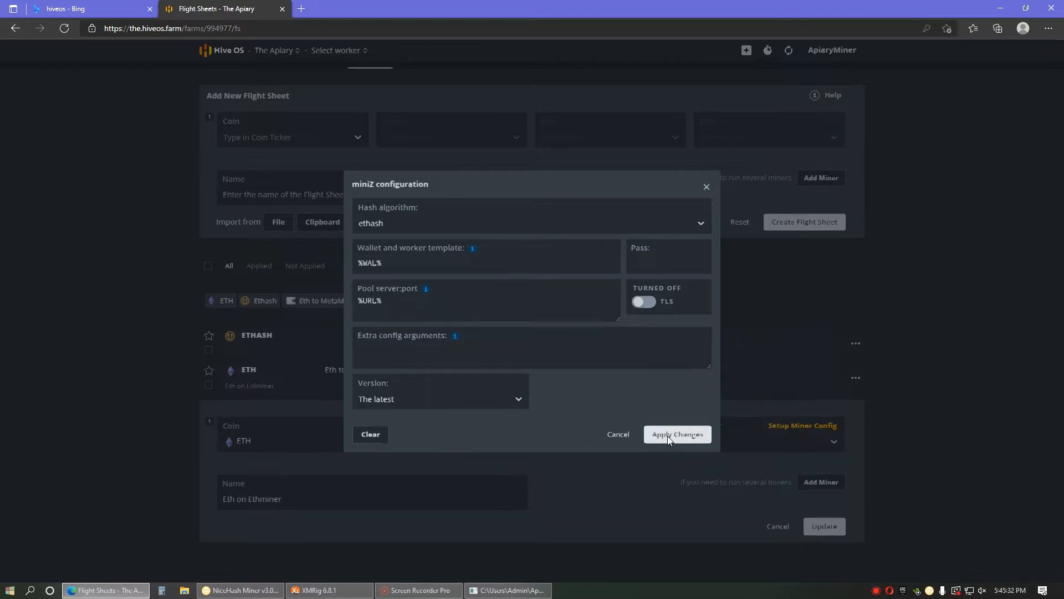
click(676, 434)
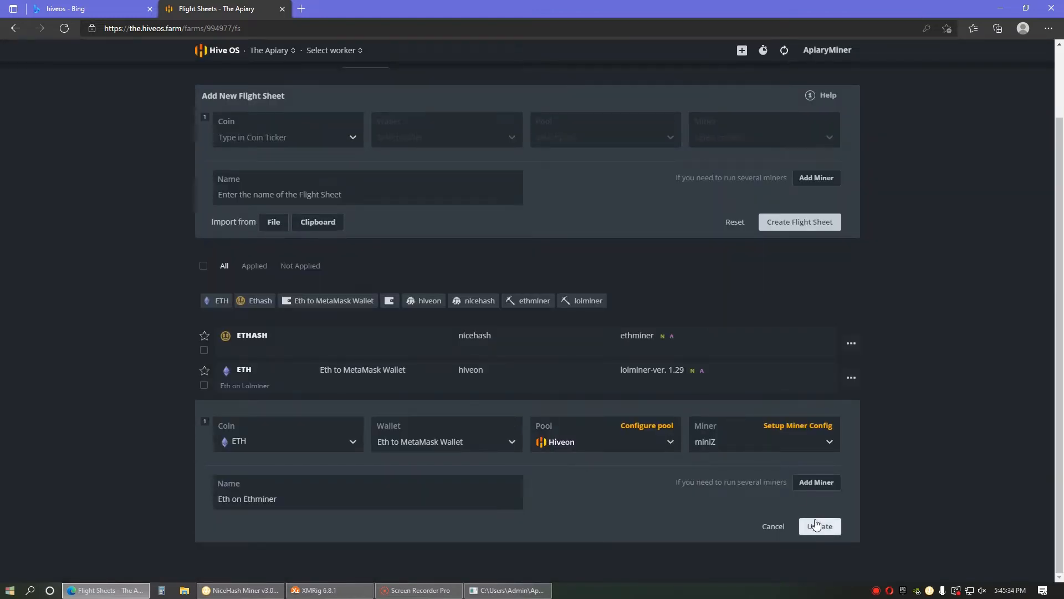
click(819, 525)
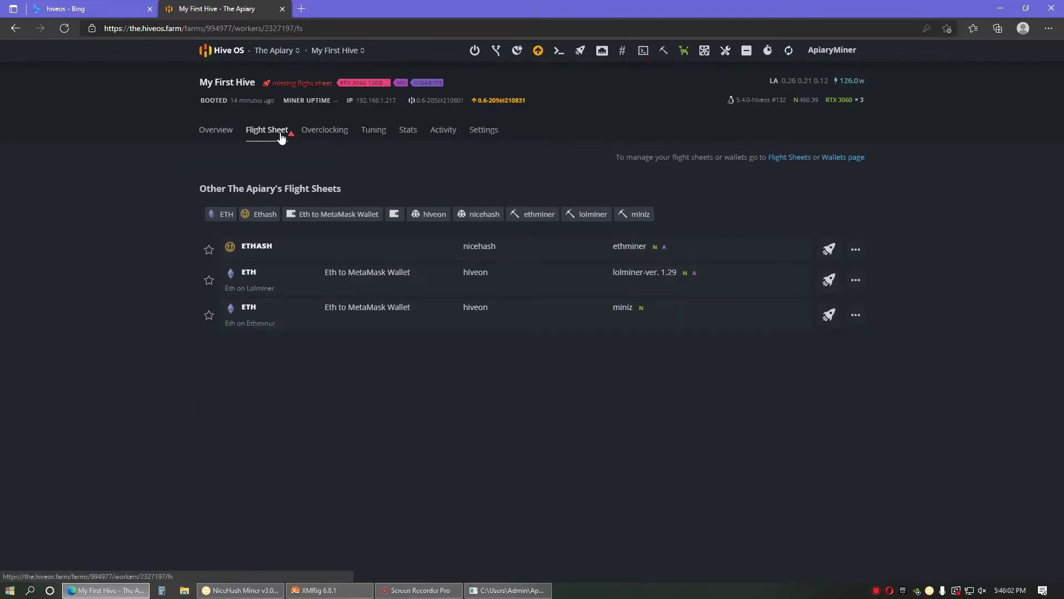
mouse_move(828, 315)
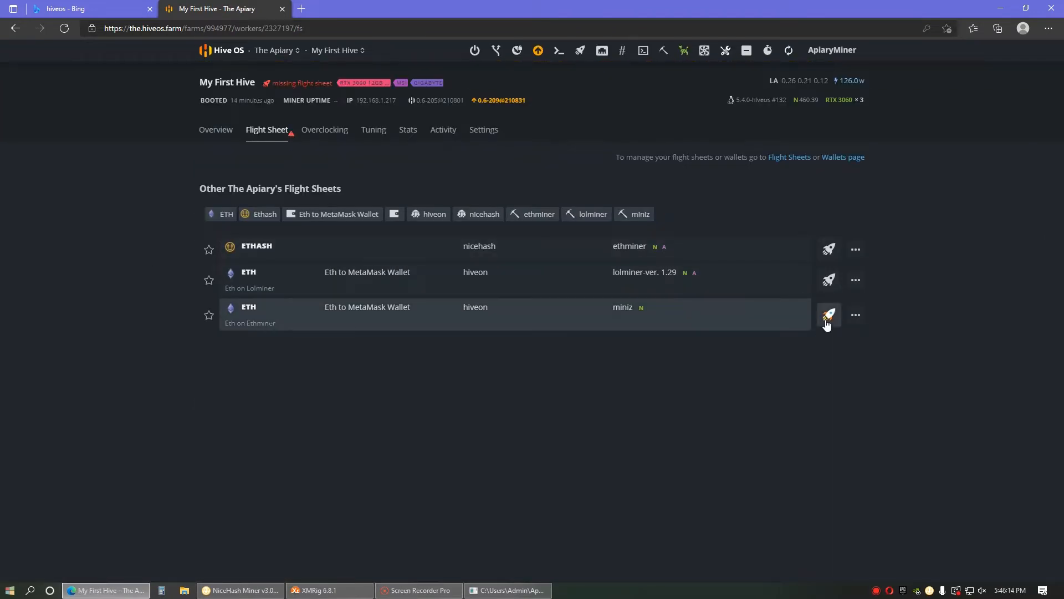
click(828, 314)
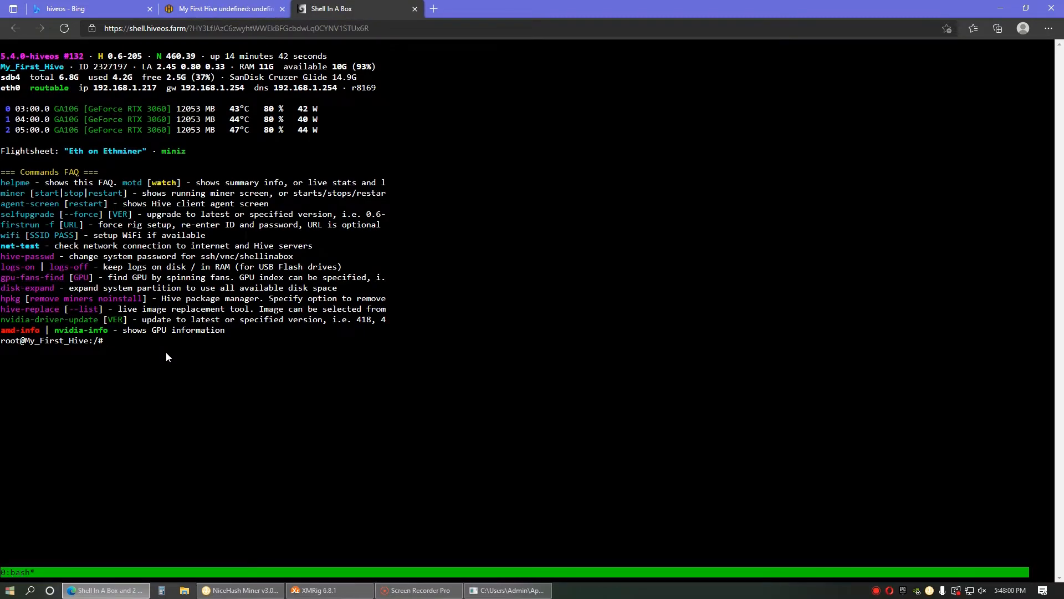
Step: Run 'miner' in the shell to watch miniZ hashing on three RTX 3060s, then return to the worker page
text(miner)
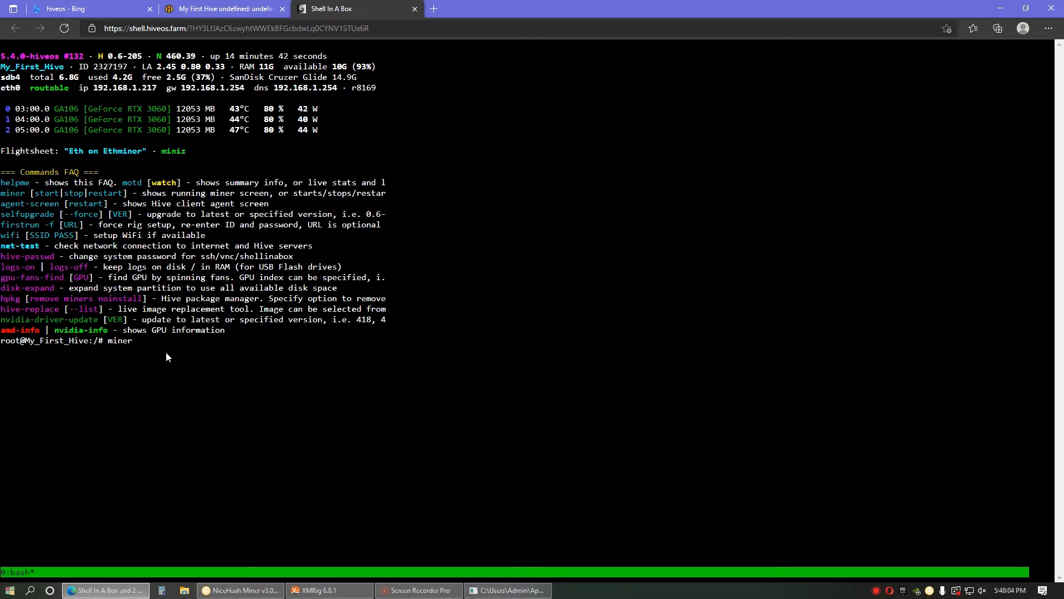
key(Return)
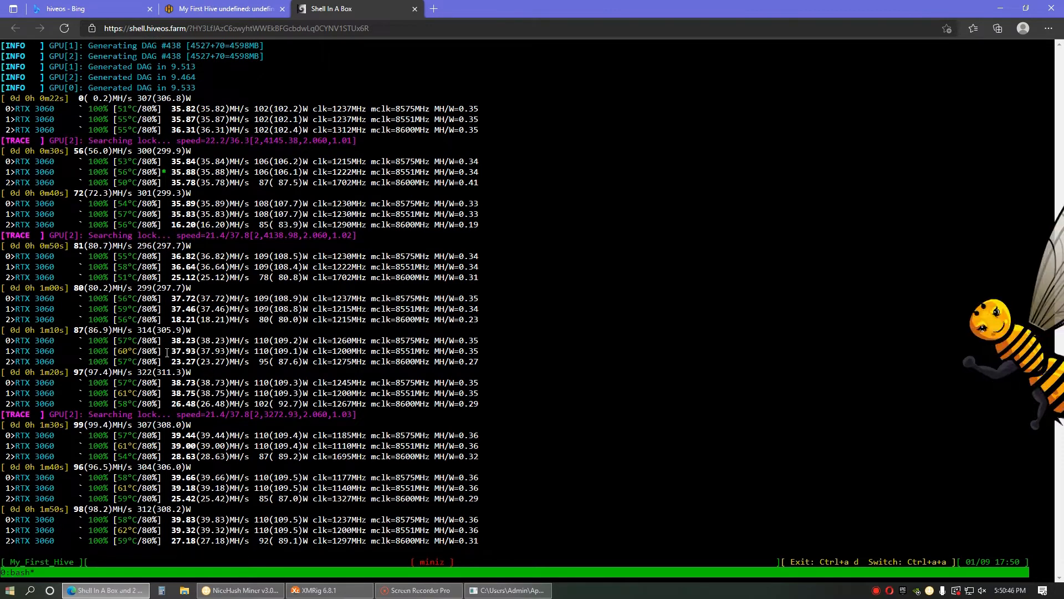
click(224, 7)
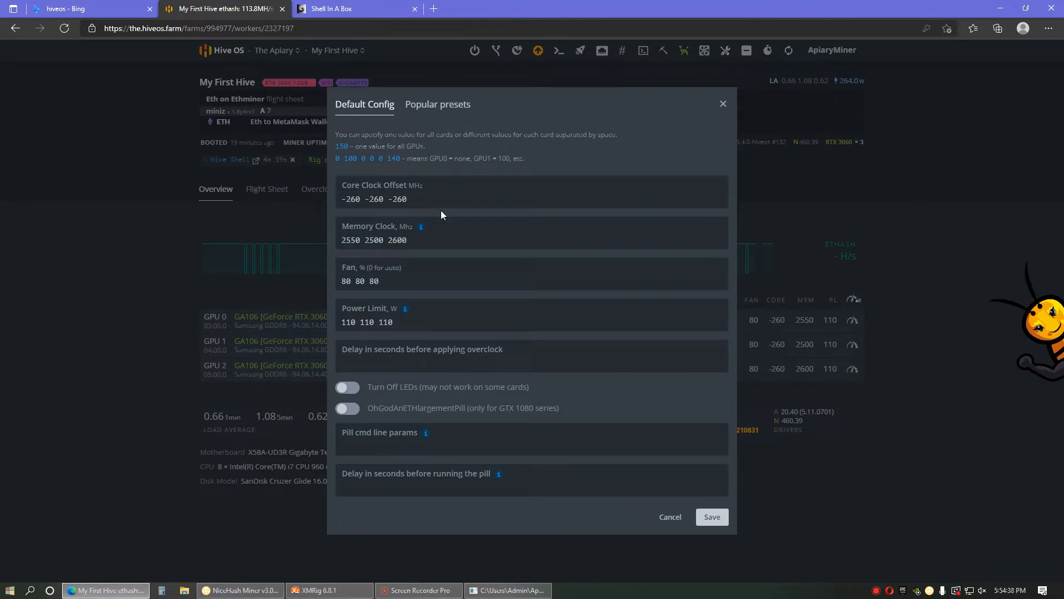
Step: Enter core -150 and memory 2700 for the RTX 3060s and save the overclock profile
click(374, 198)
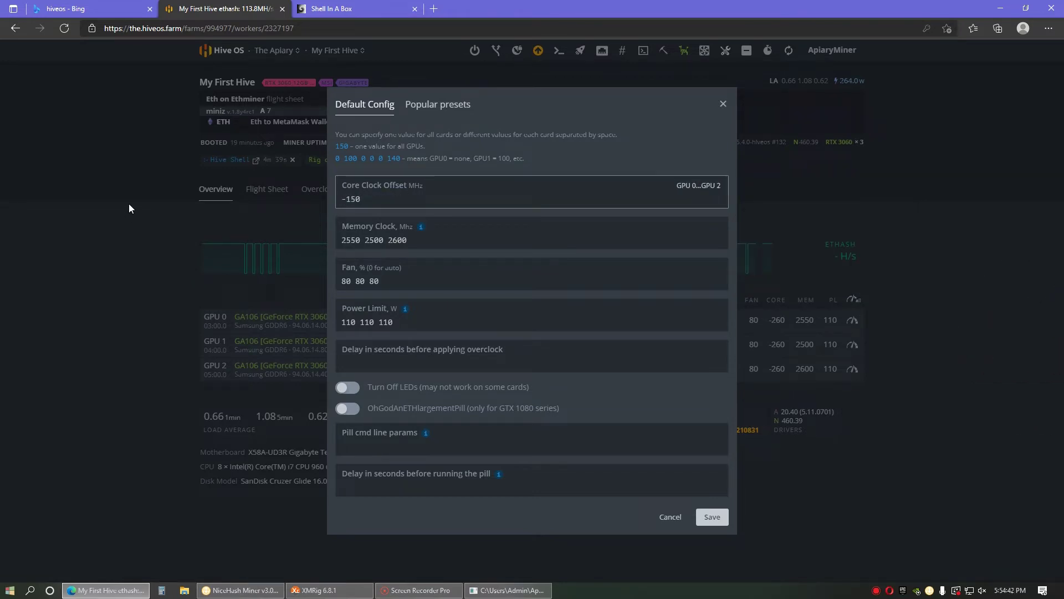
text(-150 -150)
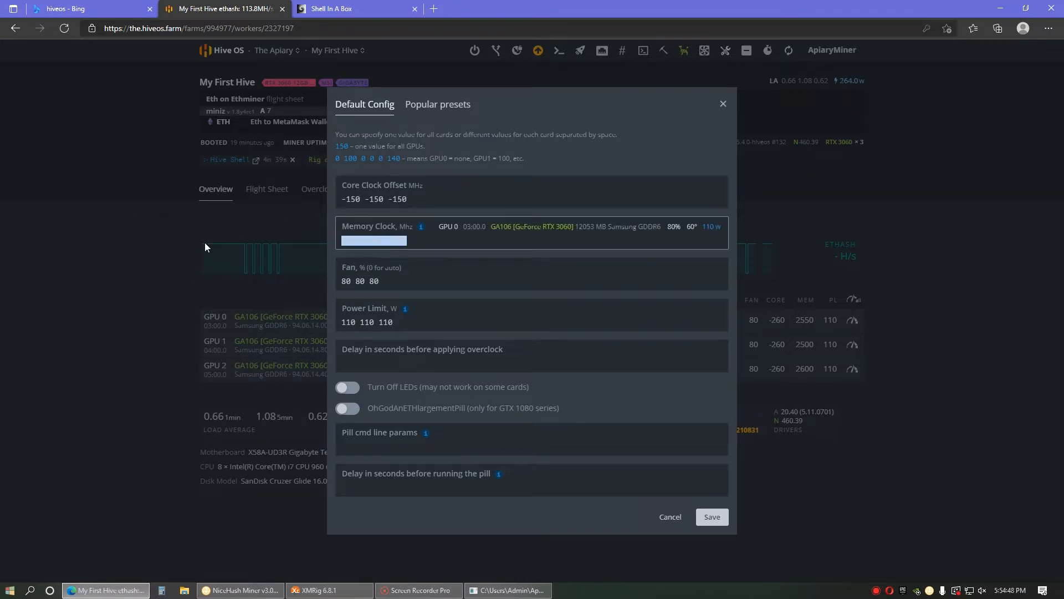
text(2700)
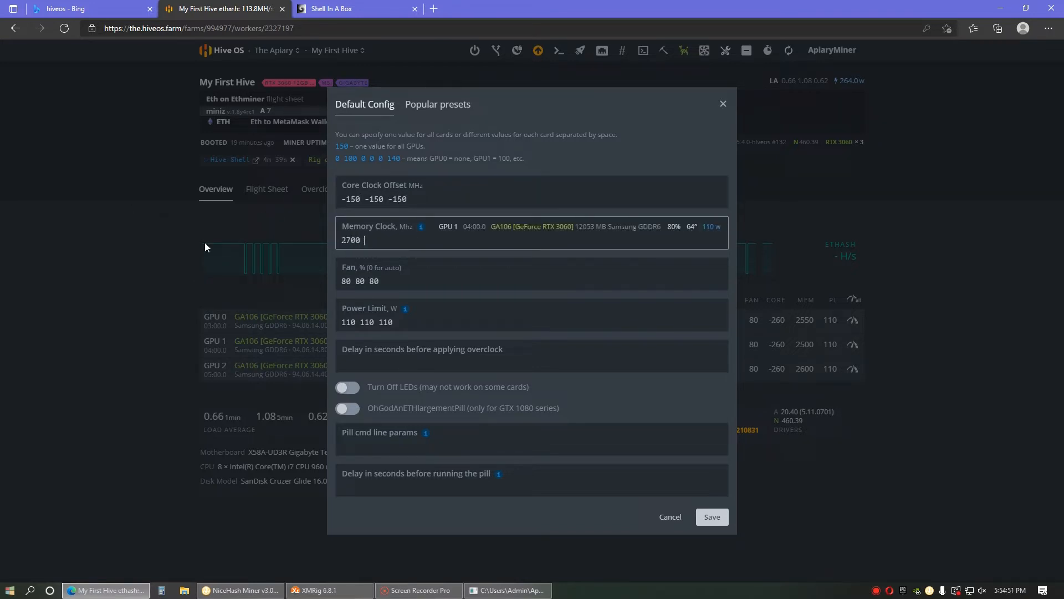
text(2700 2700)
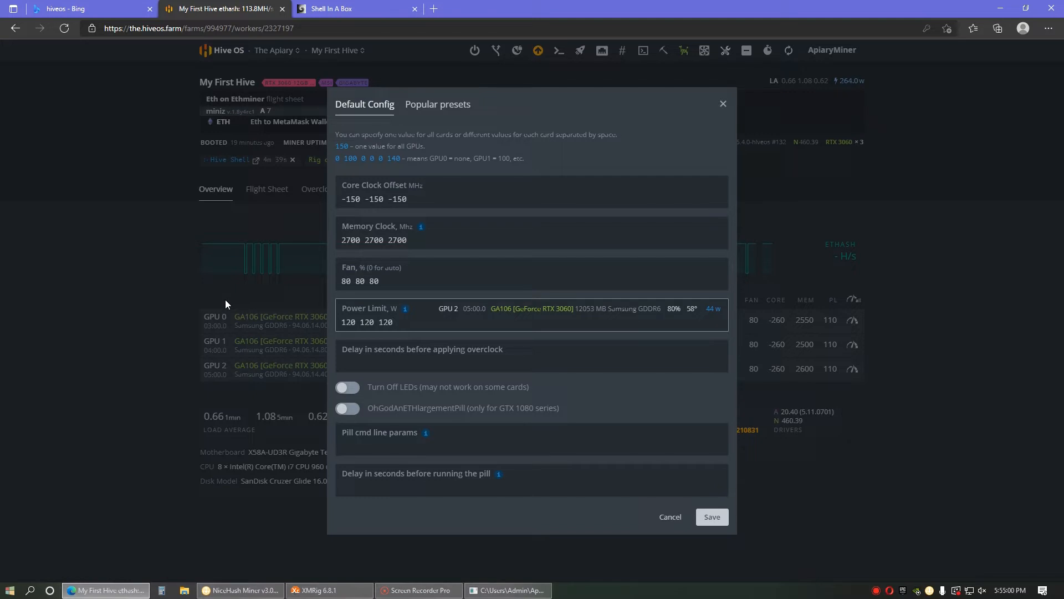
click(711, 517)
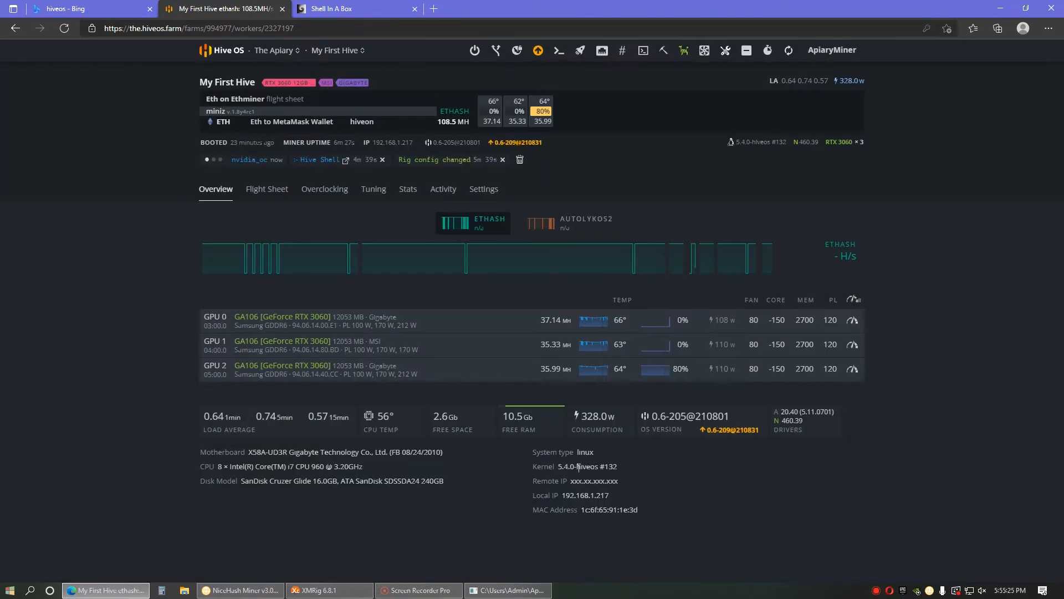
mouse_move(557, 449)
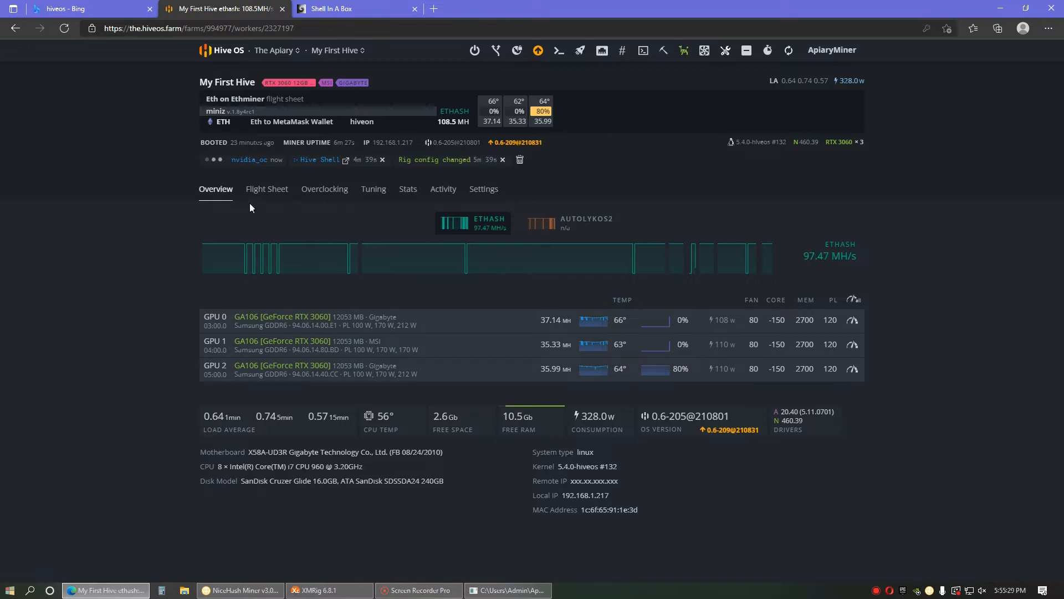
Step: Check the rig's Flight Sheet shows miniZ and return to the Overview twice while the reboot proceeds
click(266, 189)
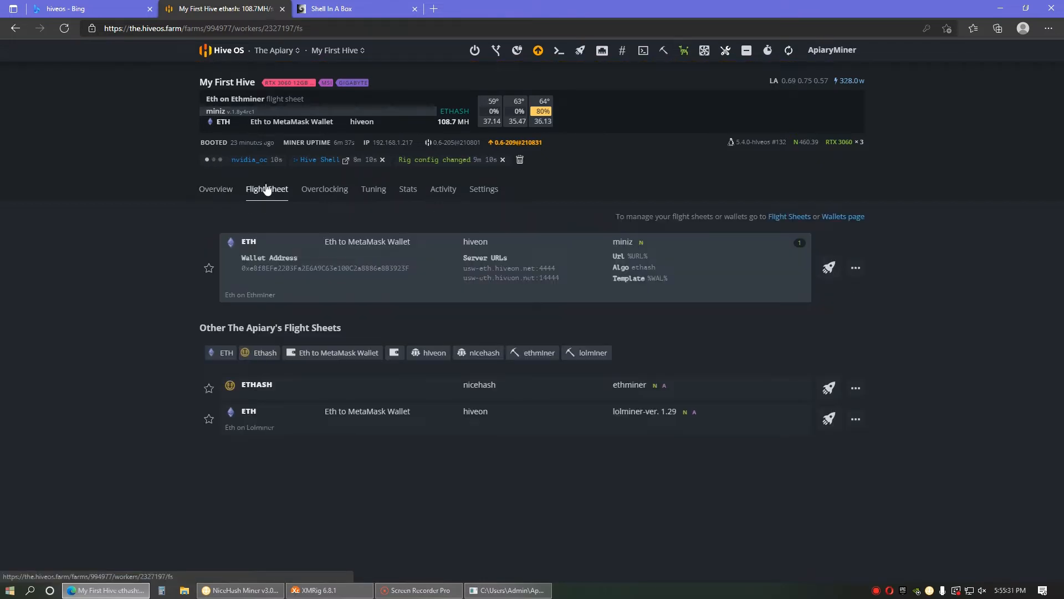
click(215, 188)
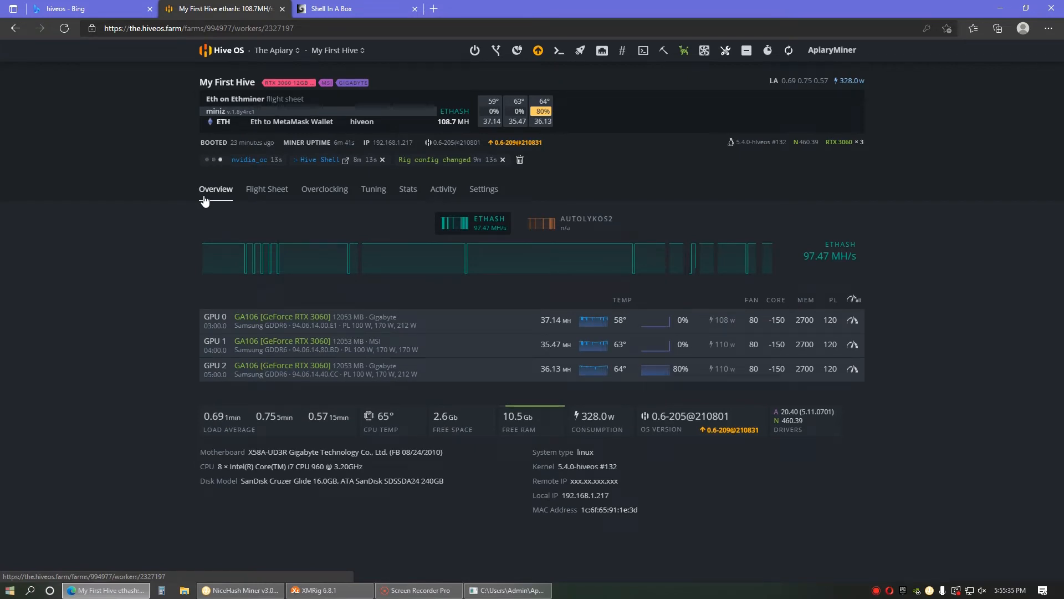
mouse_move(323, 13)
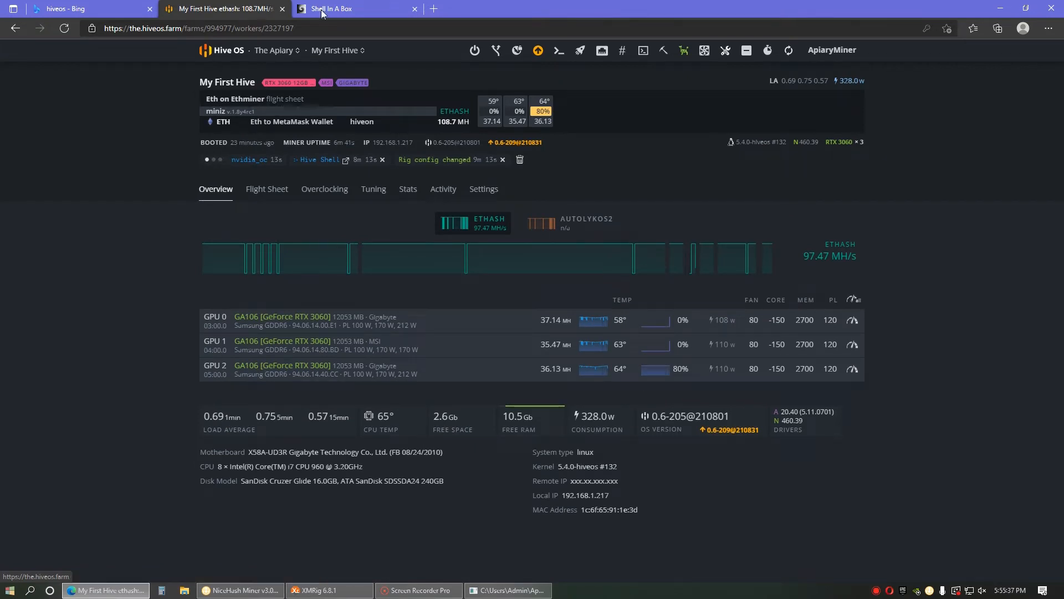
mouse_move(519, 142)
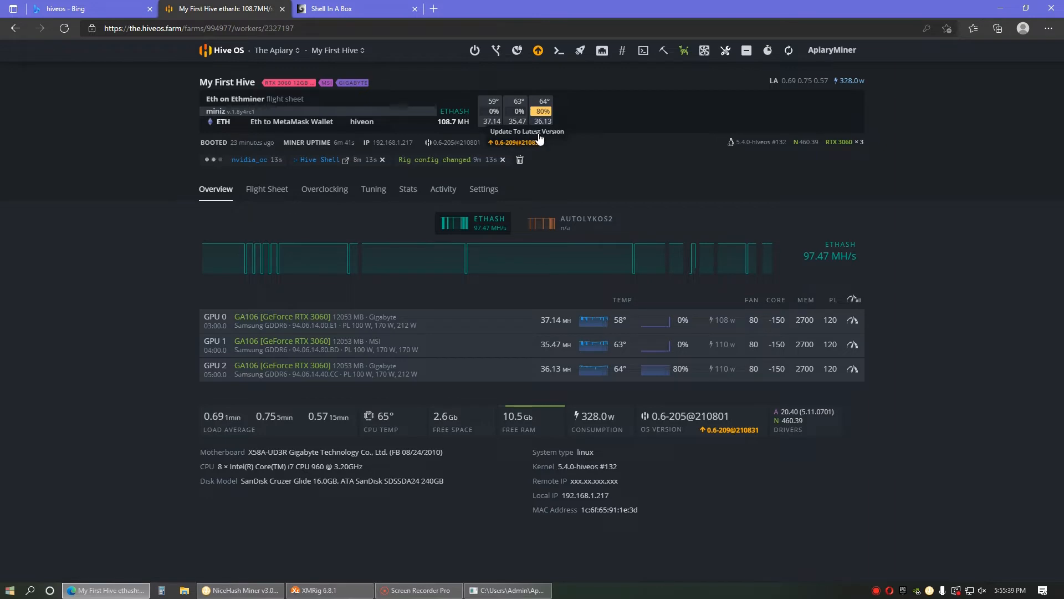
mouse_move(442, 189)
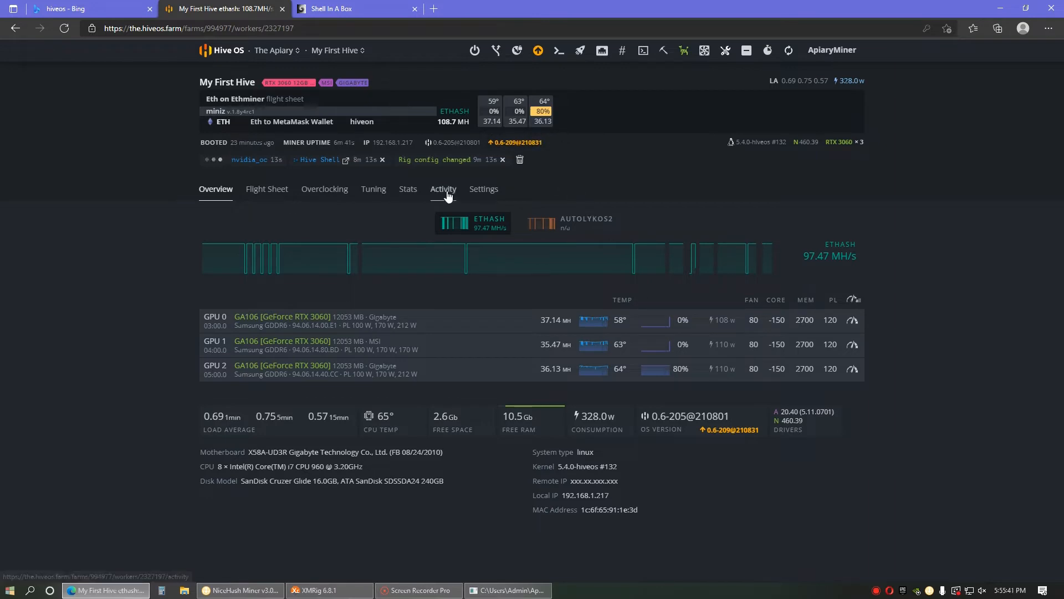
mouse_move(271, 282)
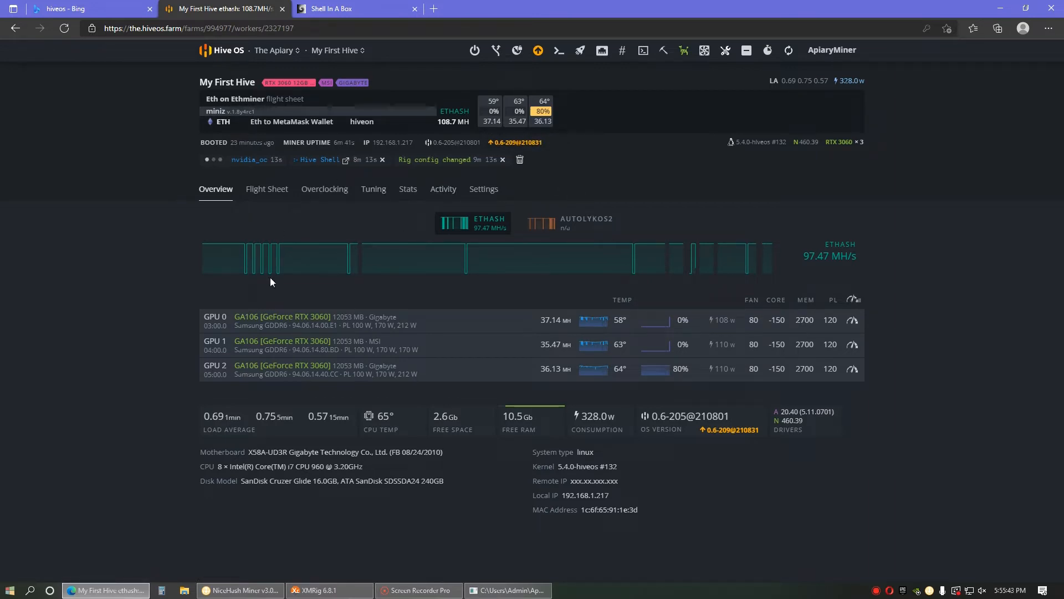
click(266, 189)
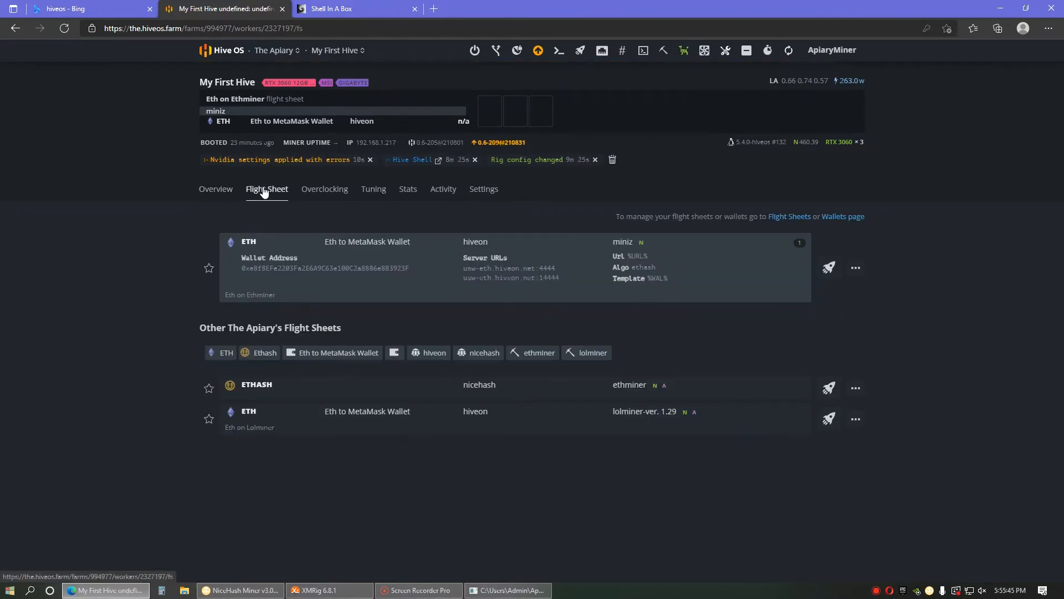
click(215, 189)
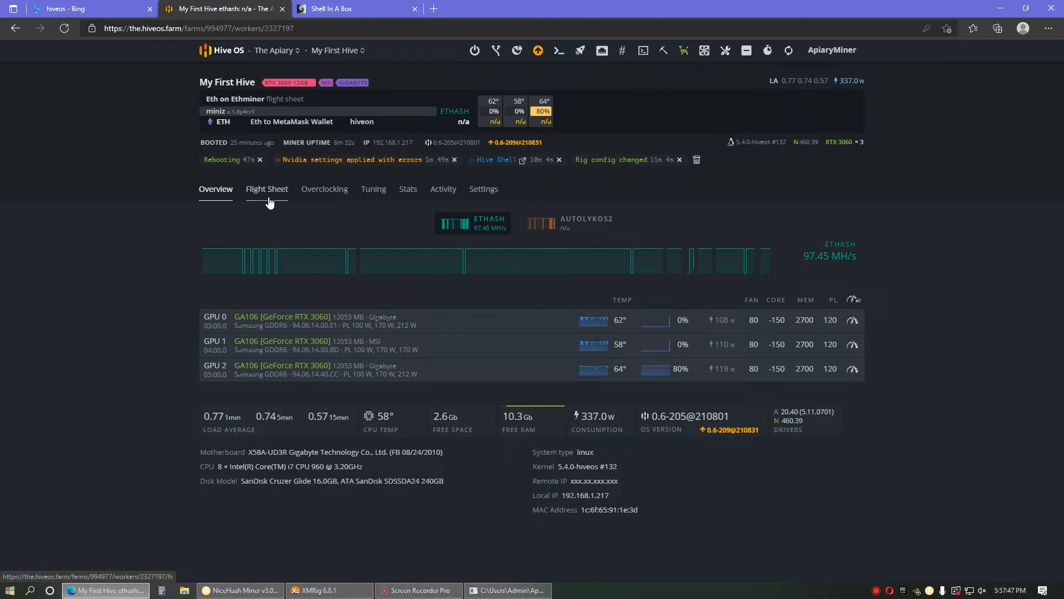
click(267, 188)
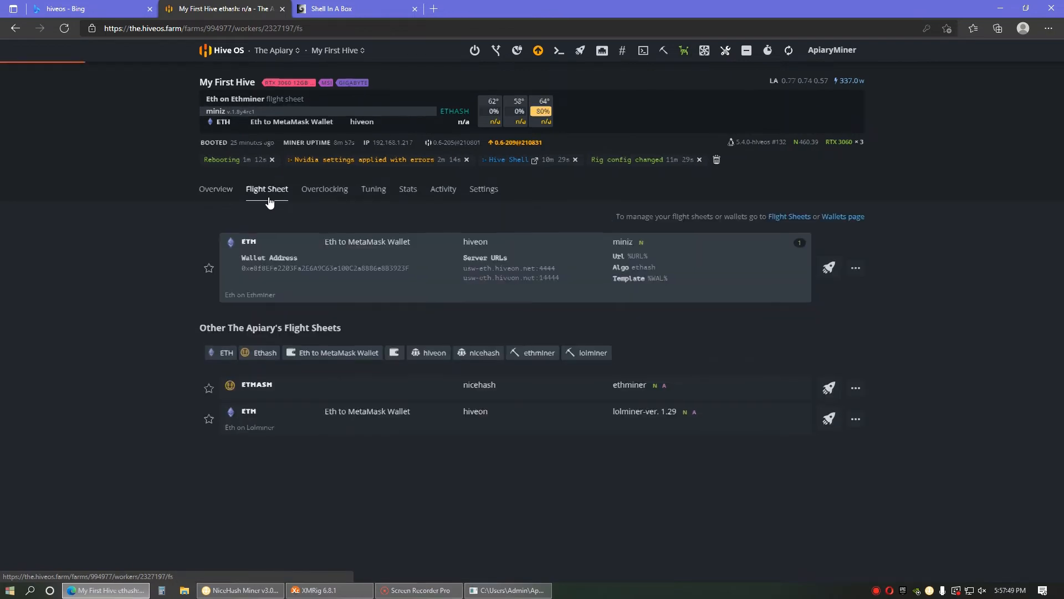
click(215, 188)
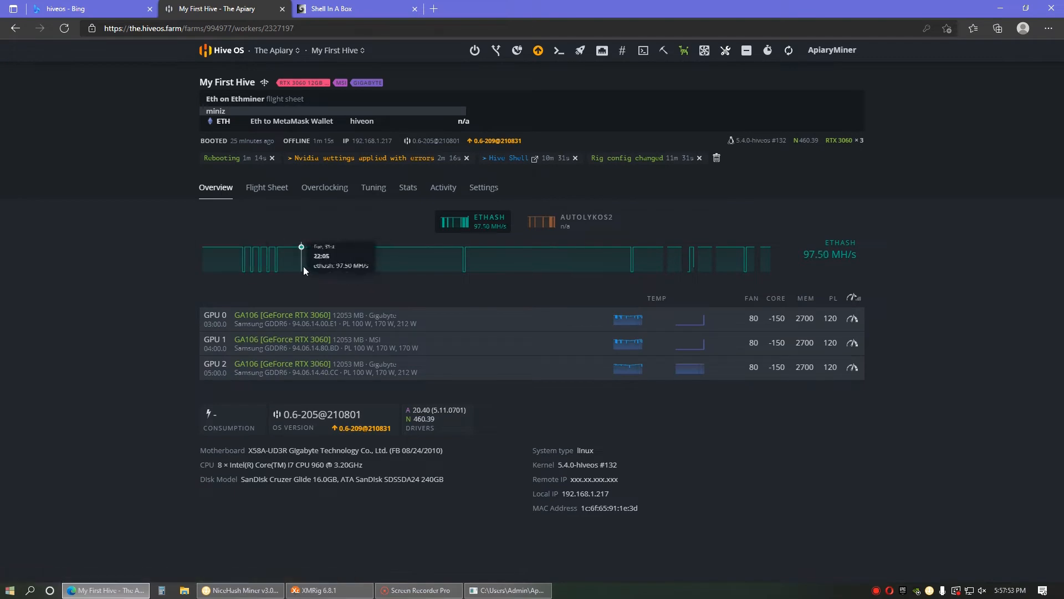
click(267, 187)
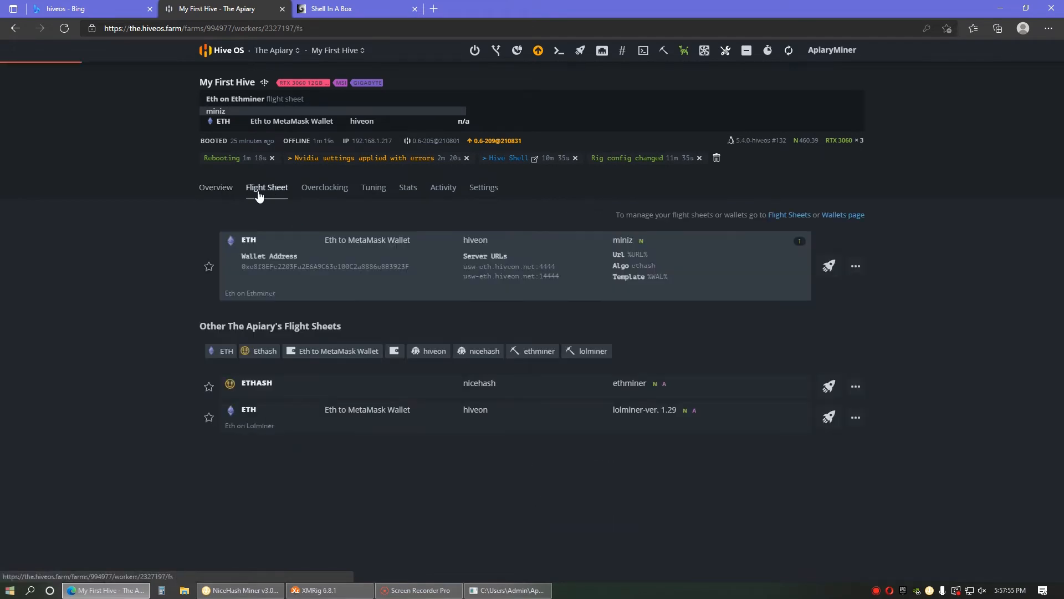
click(215, 186)
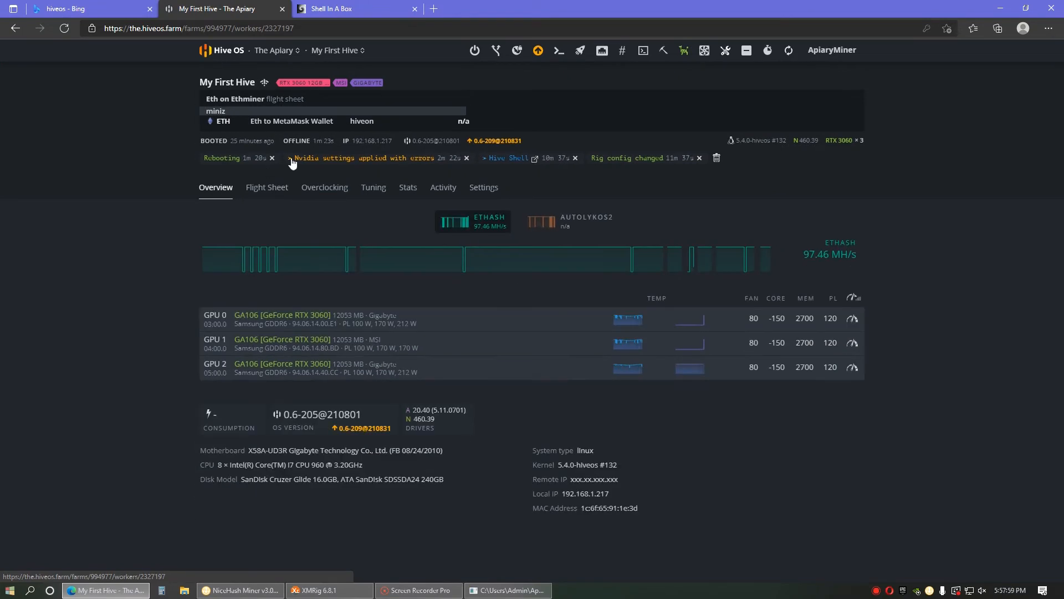
mouse_move(232, 195)
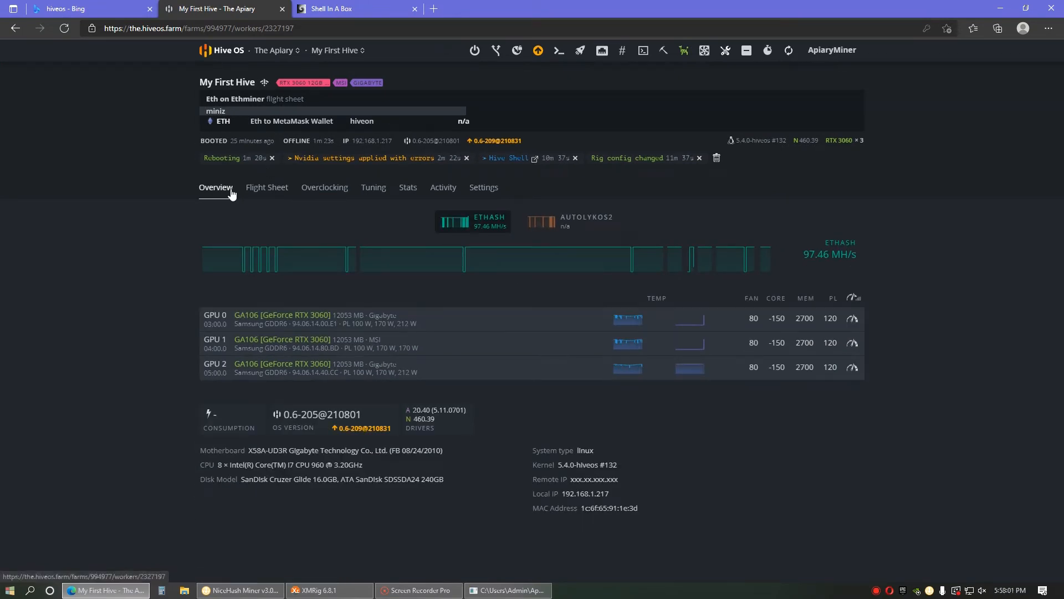
Step: Send My First Hive the Shutdown & Boot In 30s power action
click(474, 50)
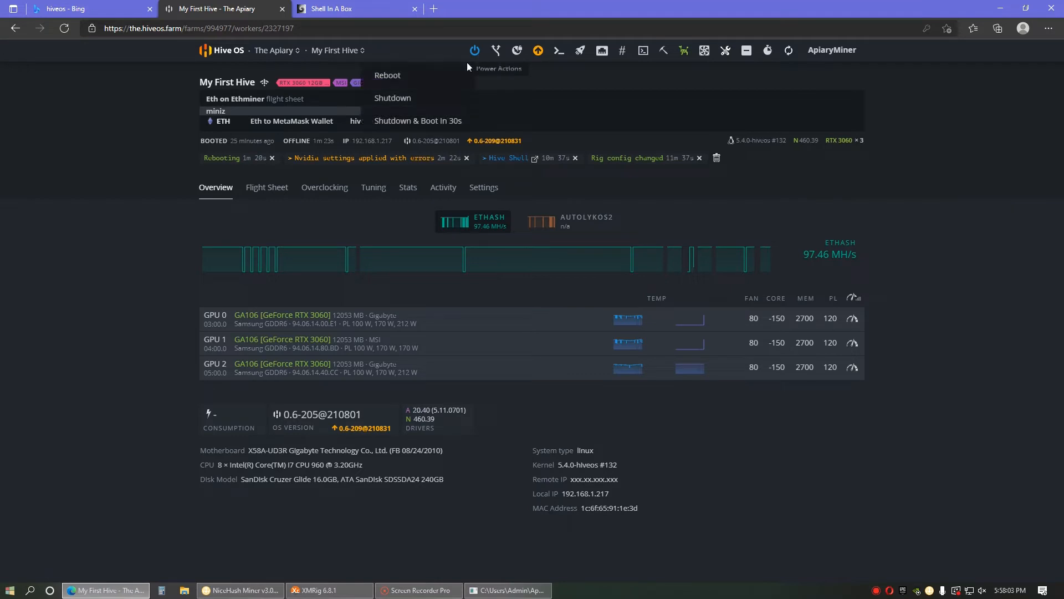
mouse_move(402, 123)
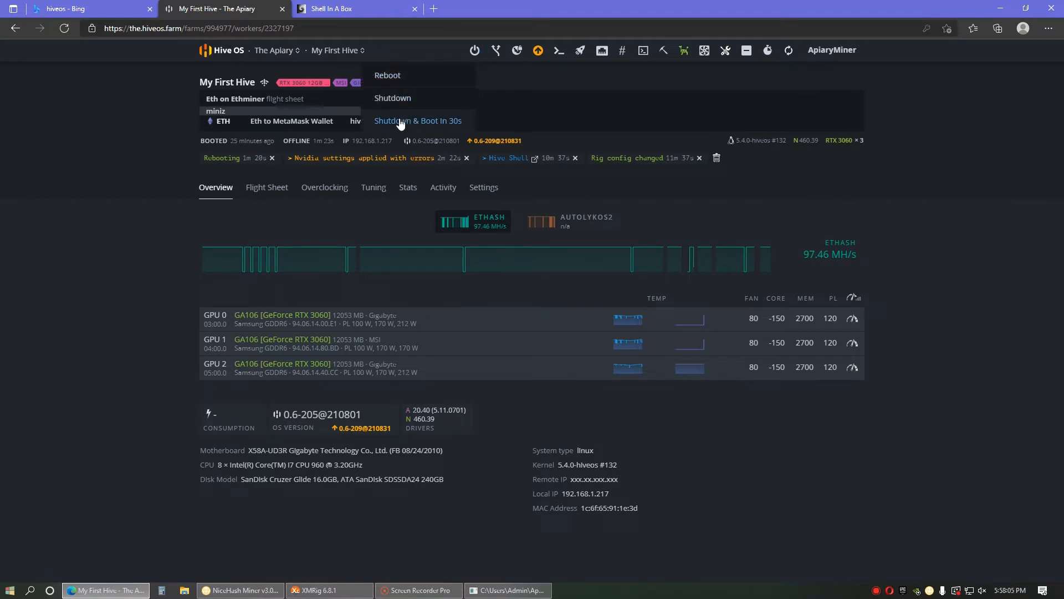
click(418, 120)
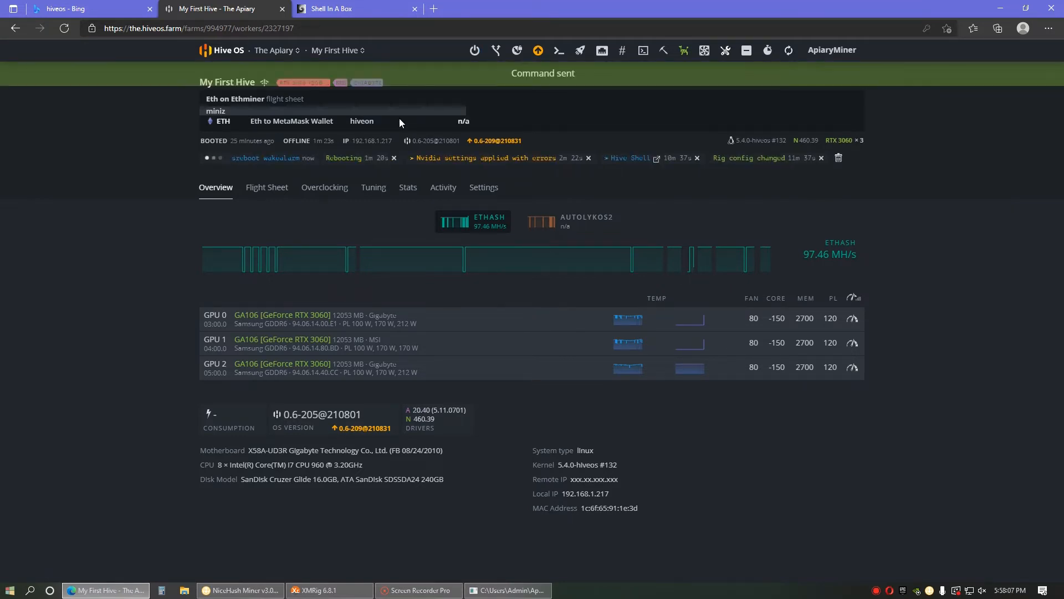